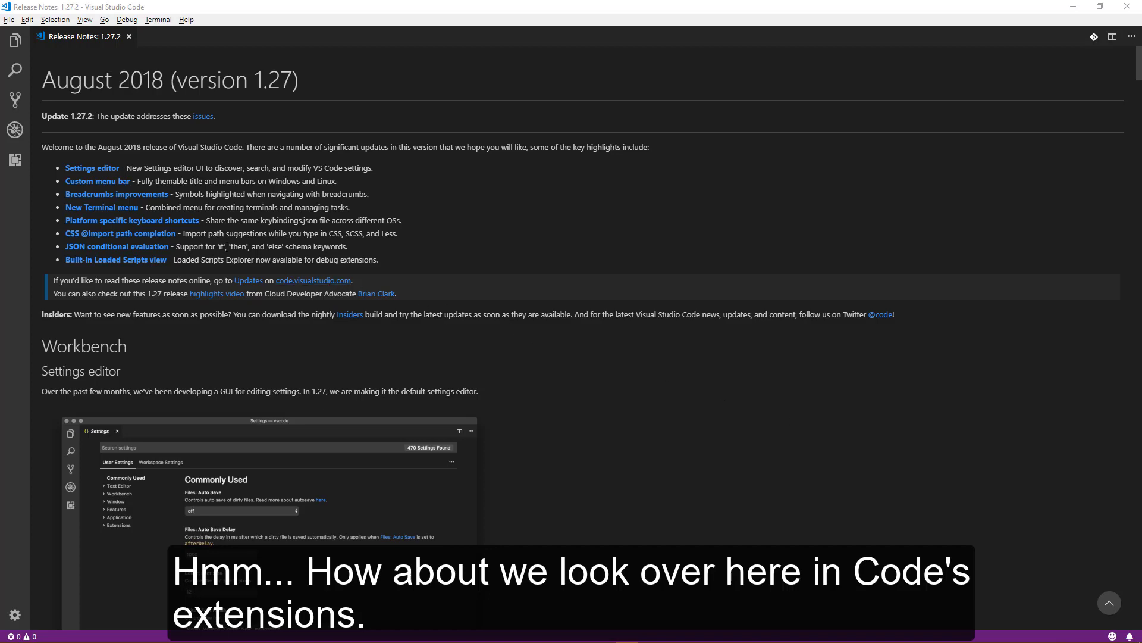
mouse_move(16, 160)
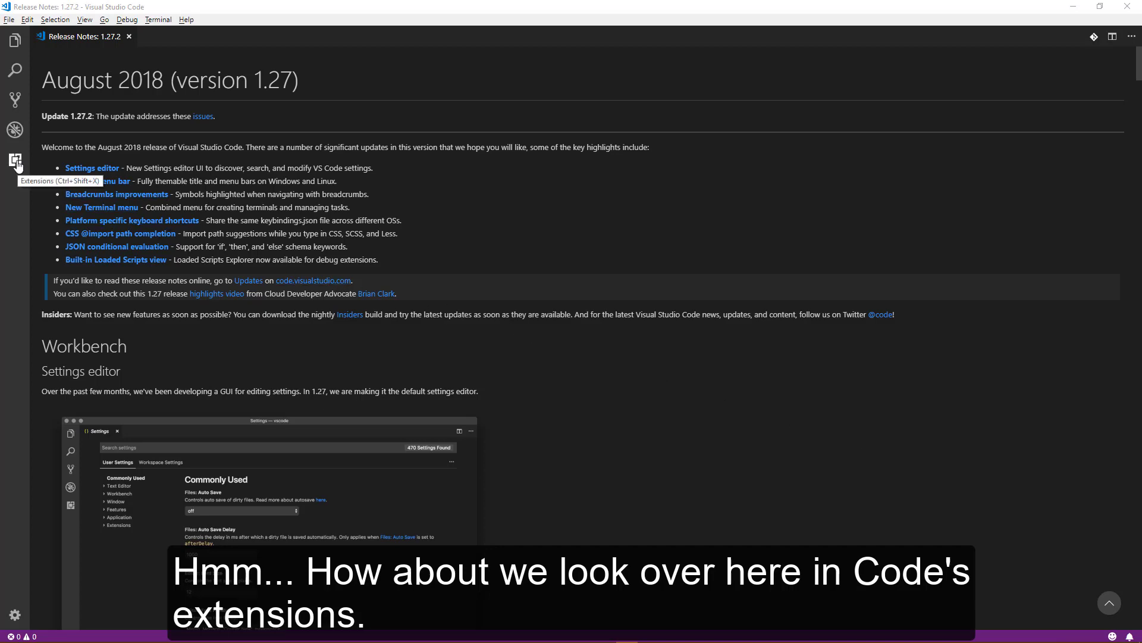
- Search the Extensions marketplace for 'python' and bring up the Microsoft Python extension's details
click(16, 161)
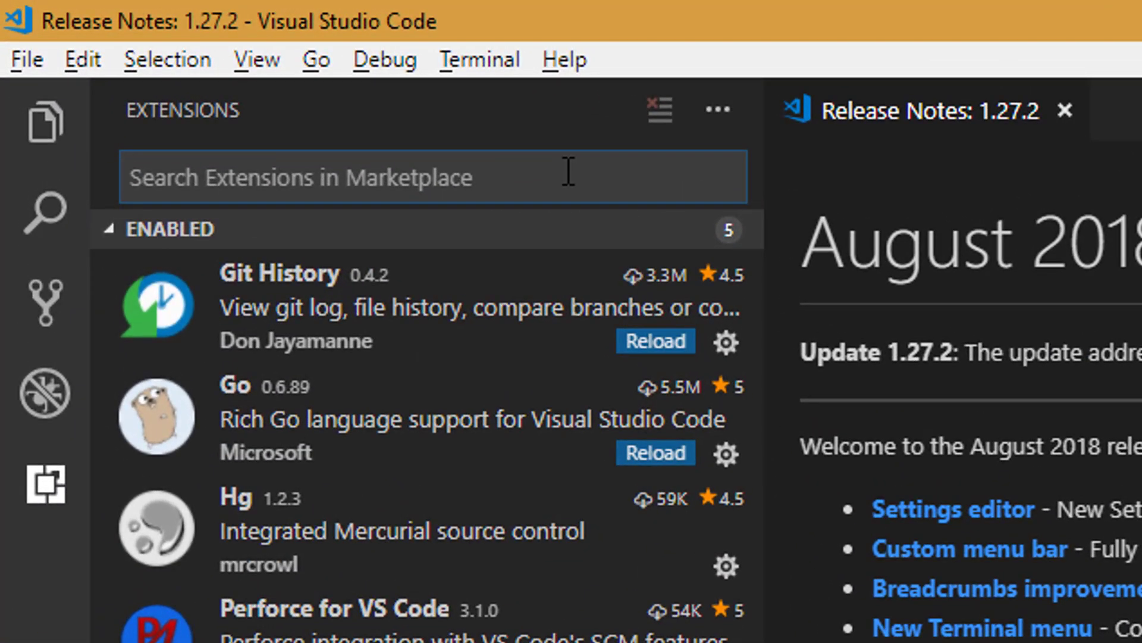
text(p)
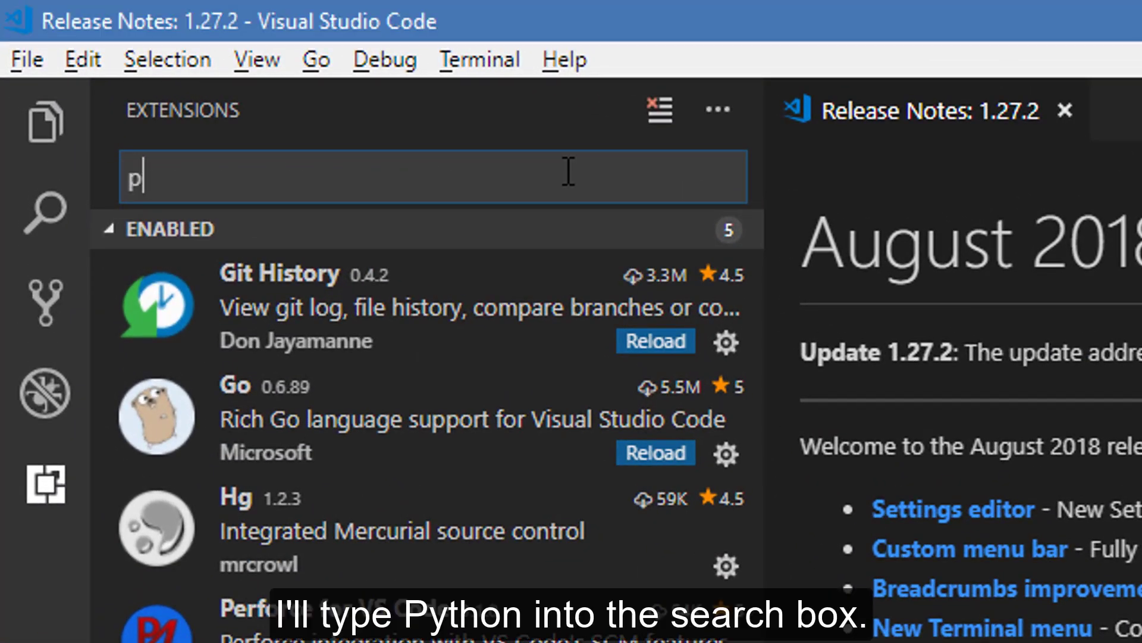
text(ython)
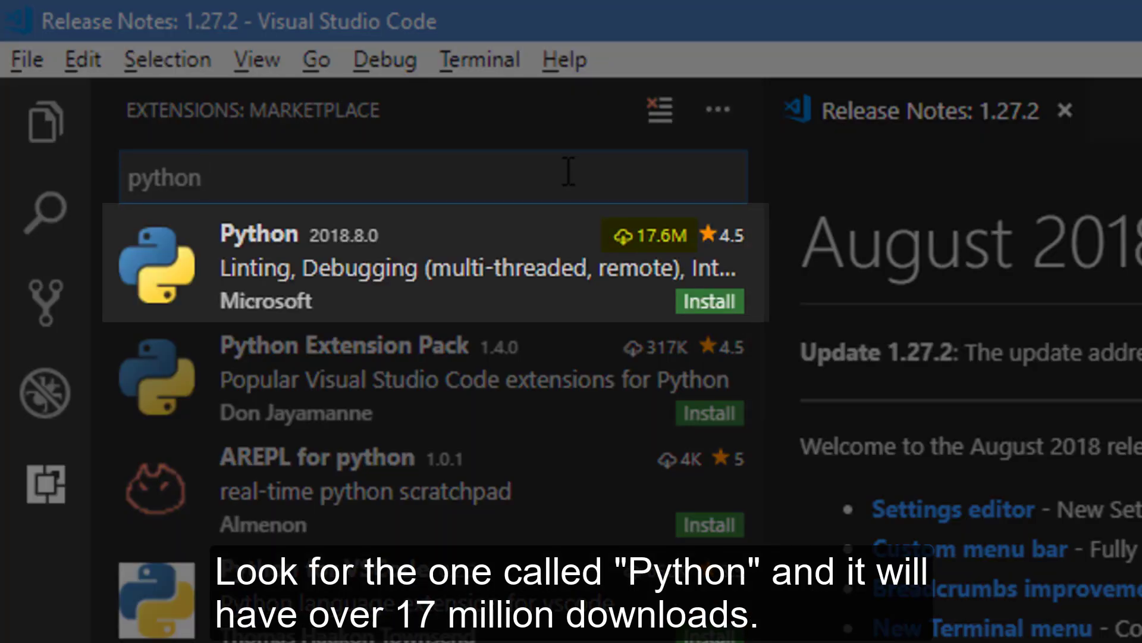
mouse_move(404, 280)
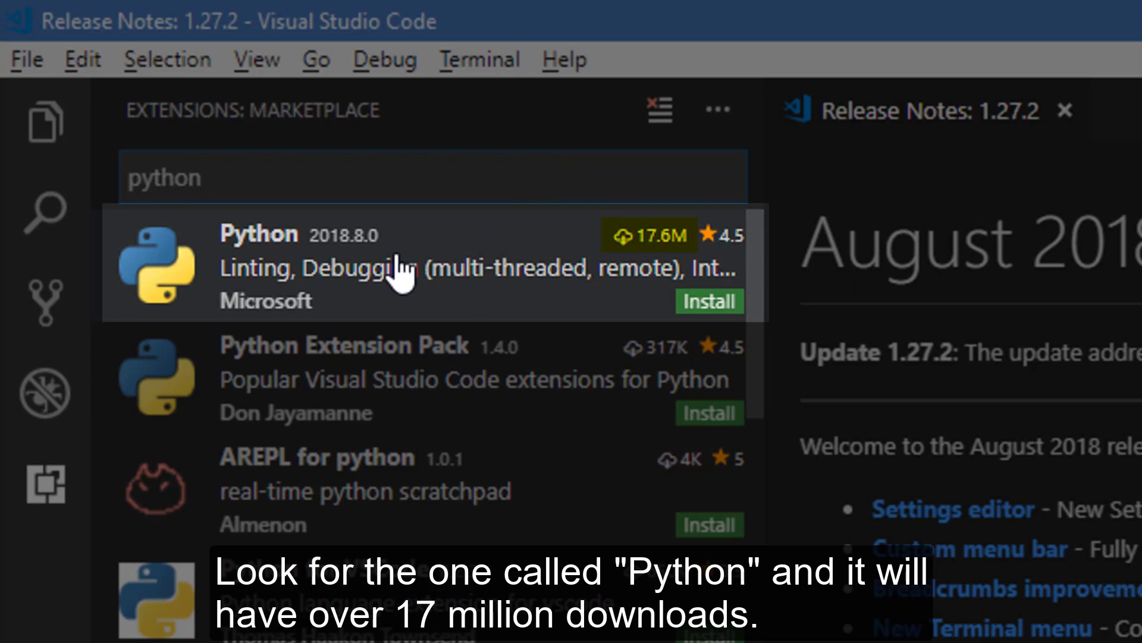
click(400, 266)
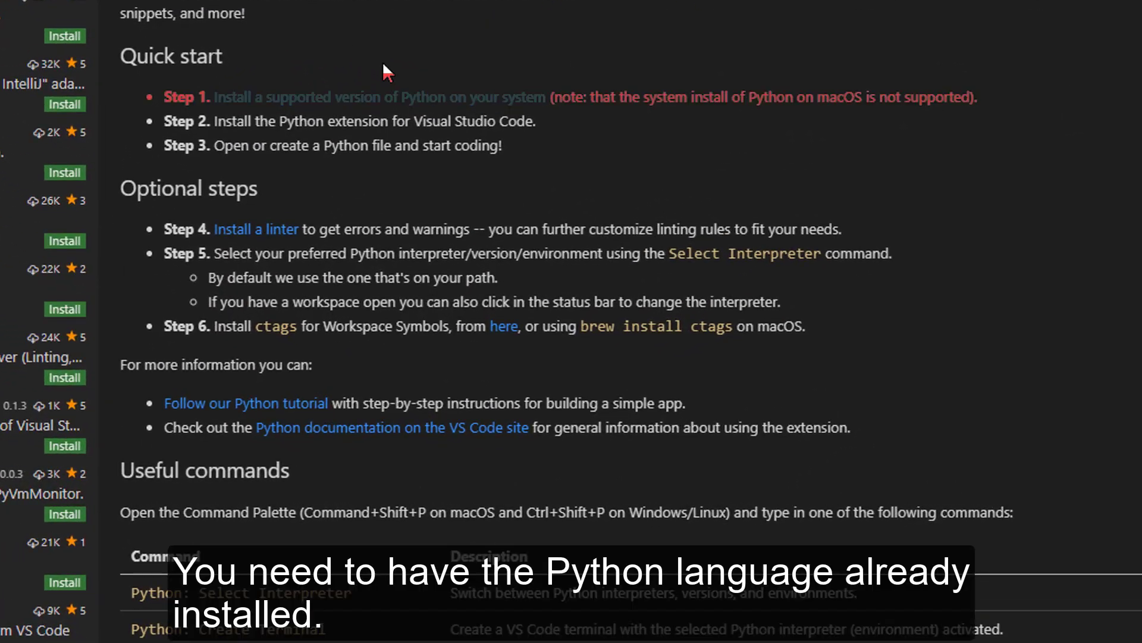
mouse_move(426, 60)
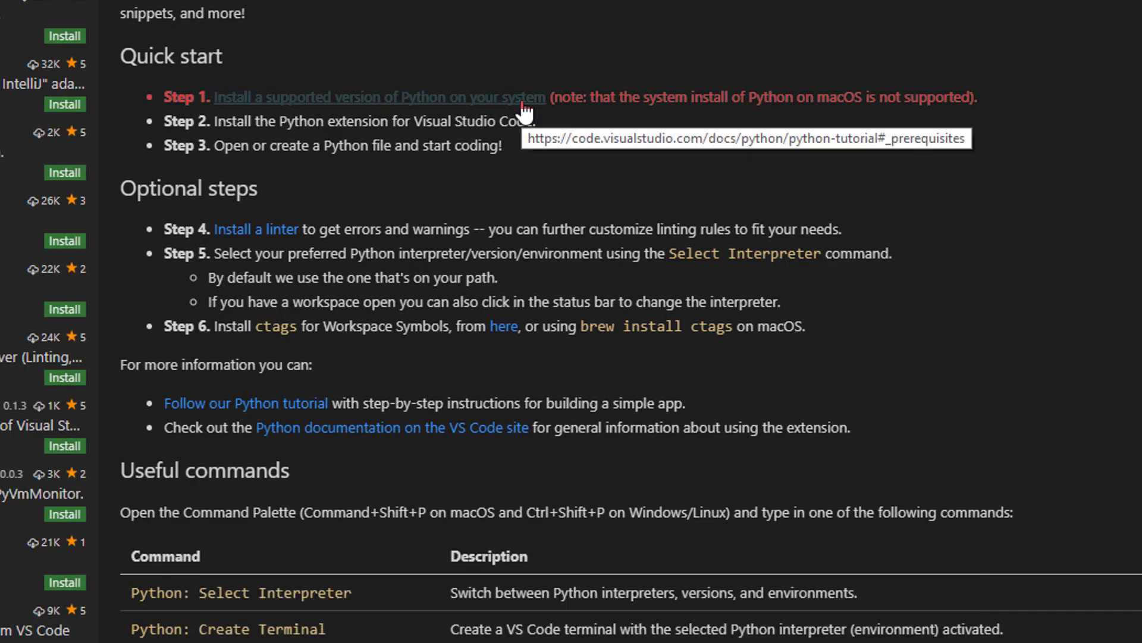
mouse_move(530, 150)
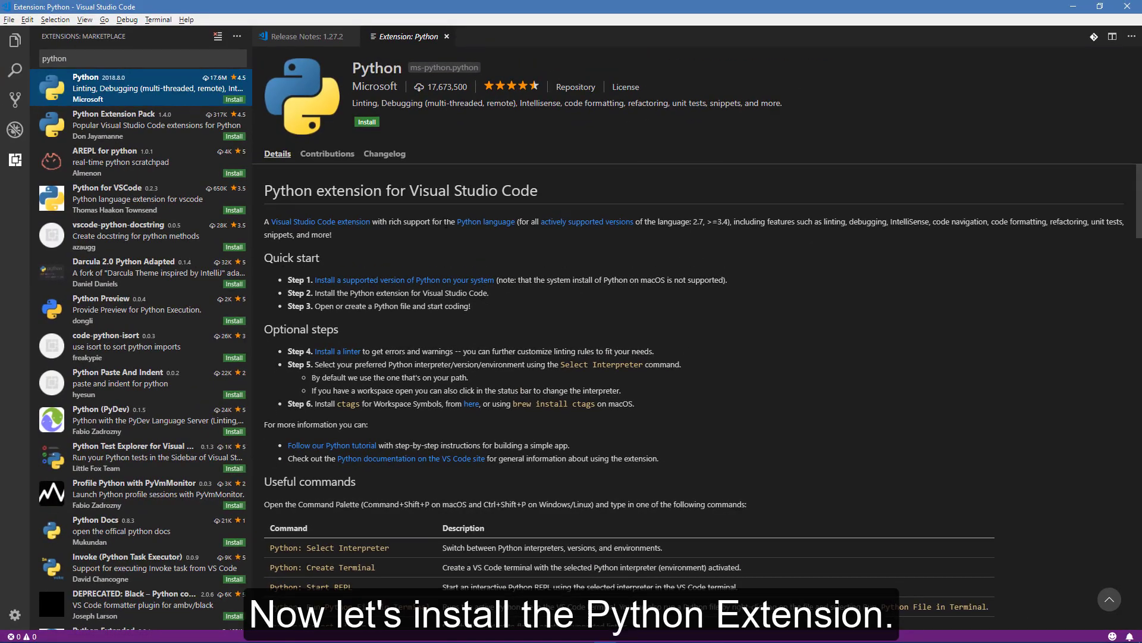
- Install the Microsoft Python extension from its details page
click(367, 121)
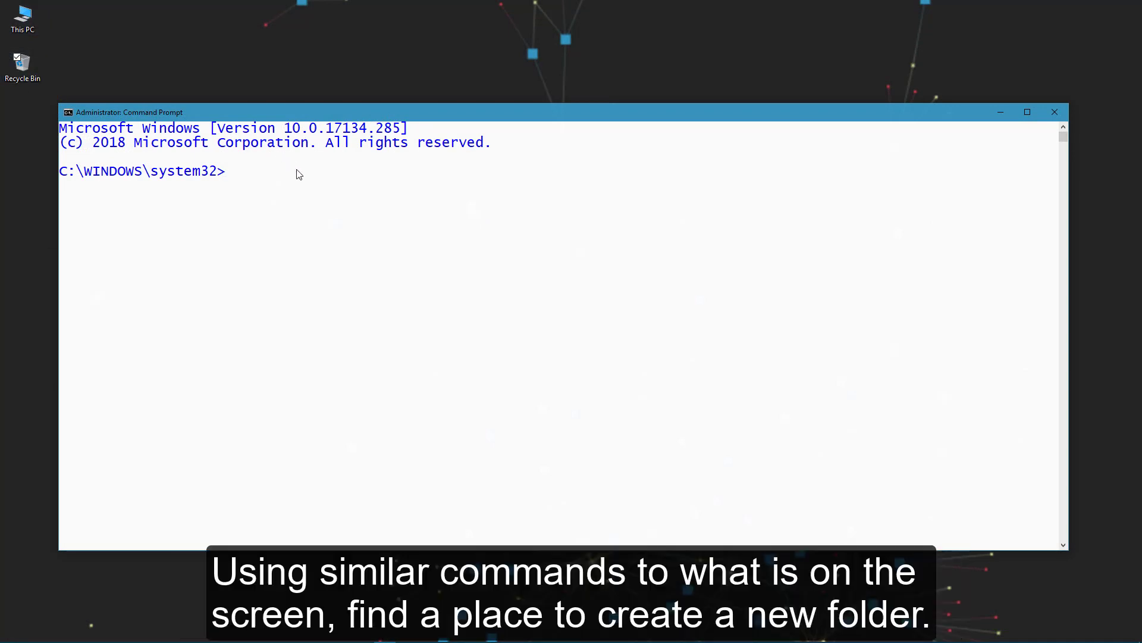
- Create a Python folder under C:\Projects, move into it and launch VS Code there with 'code .'
text(cd \projects)
text(mk)
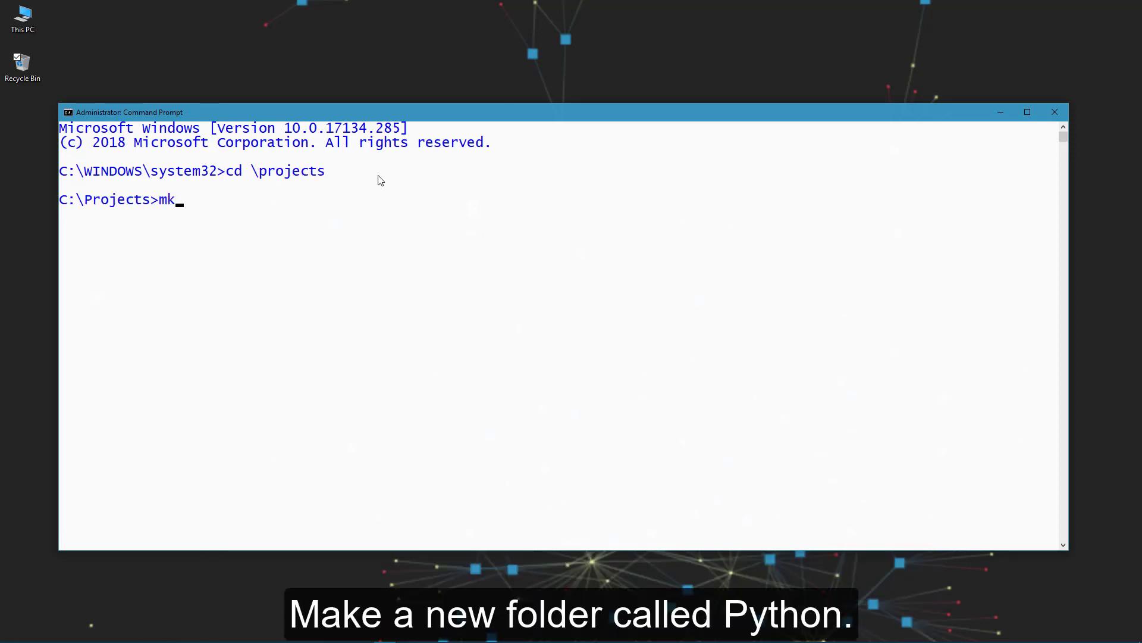
text(dir Python)
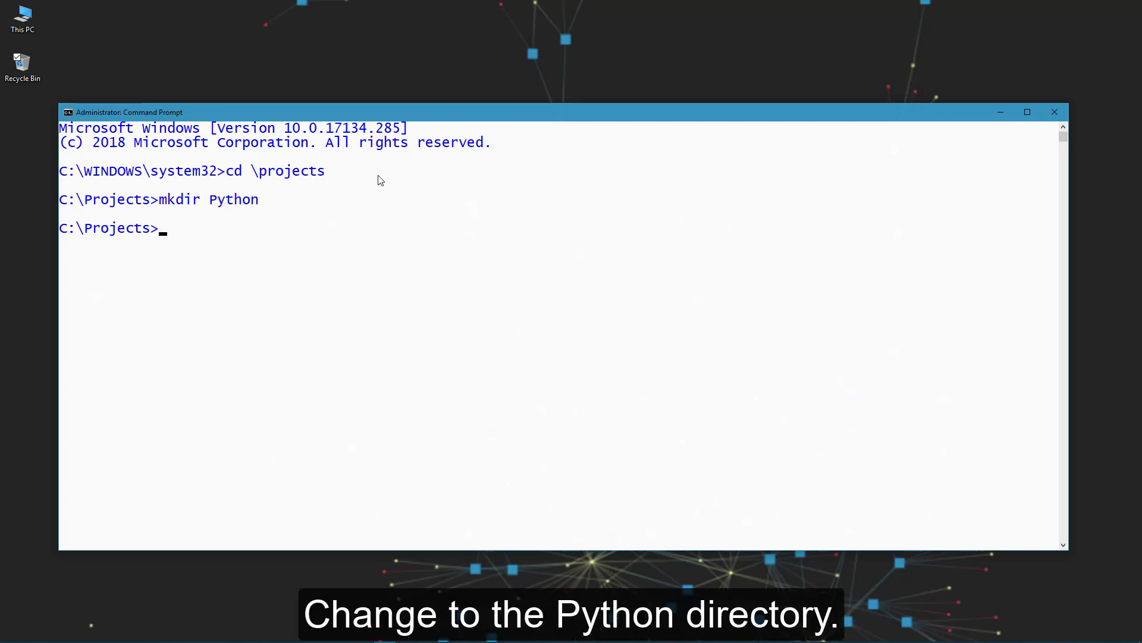
text(cd P)
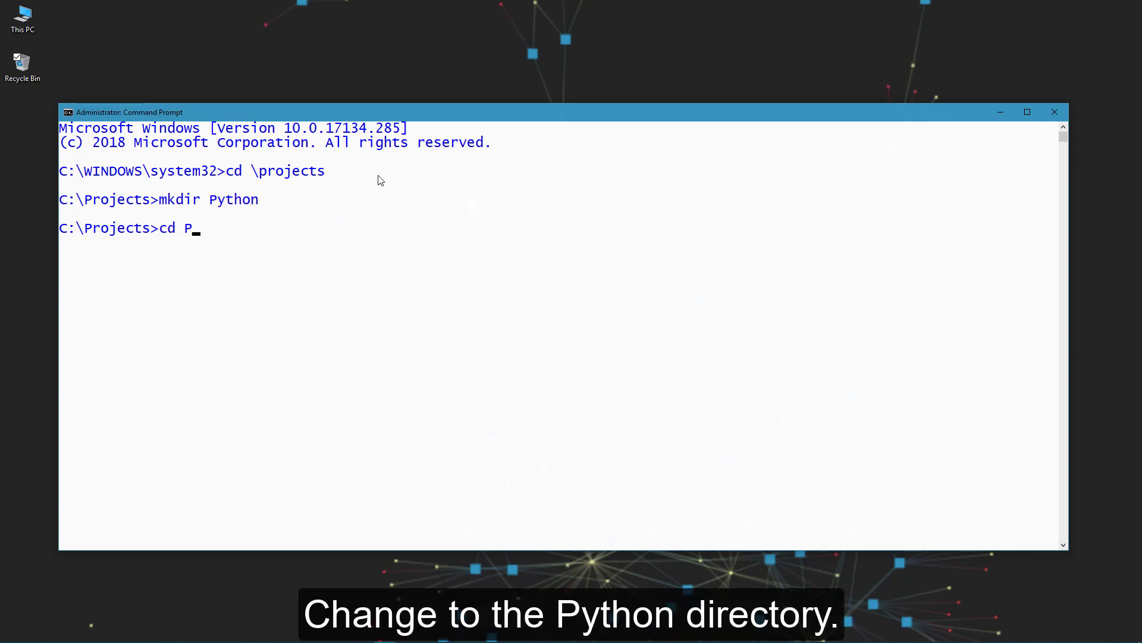
text(ython)
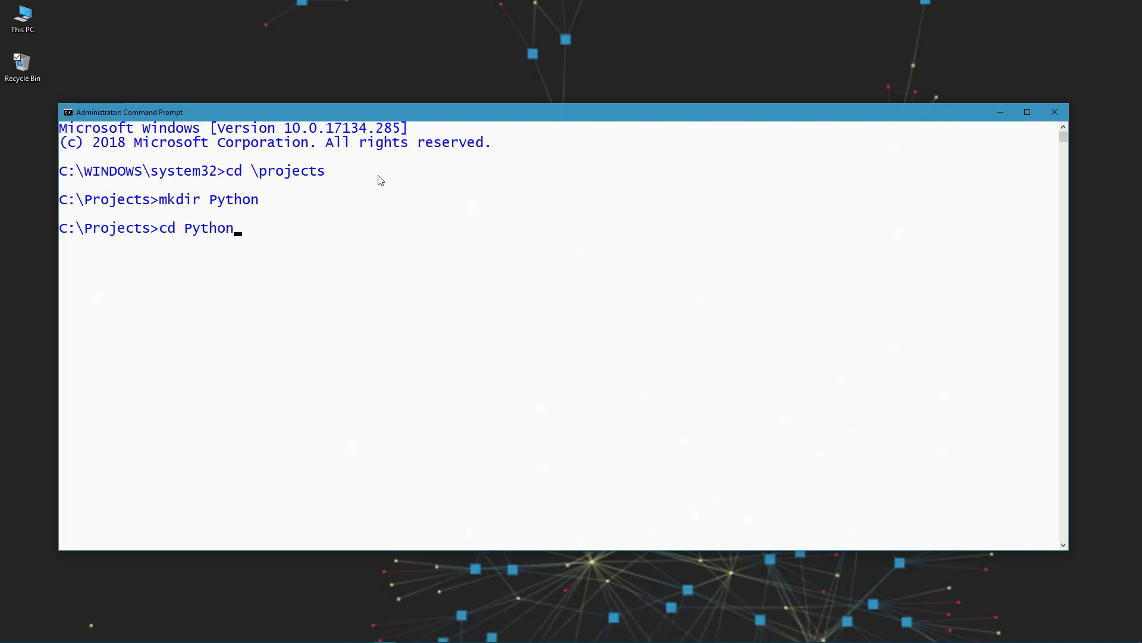
key(Return)
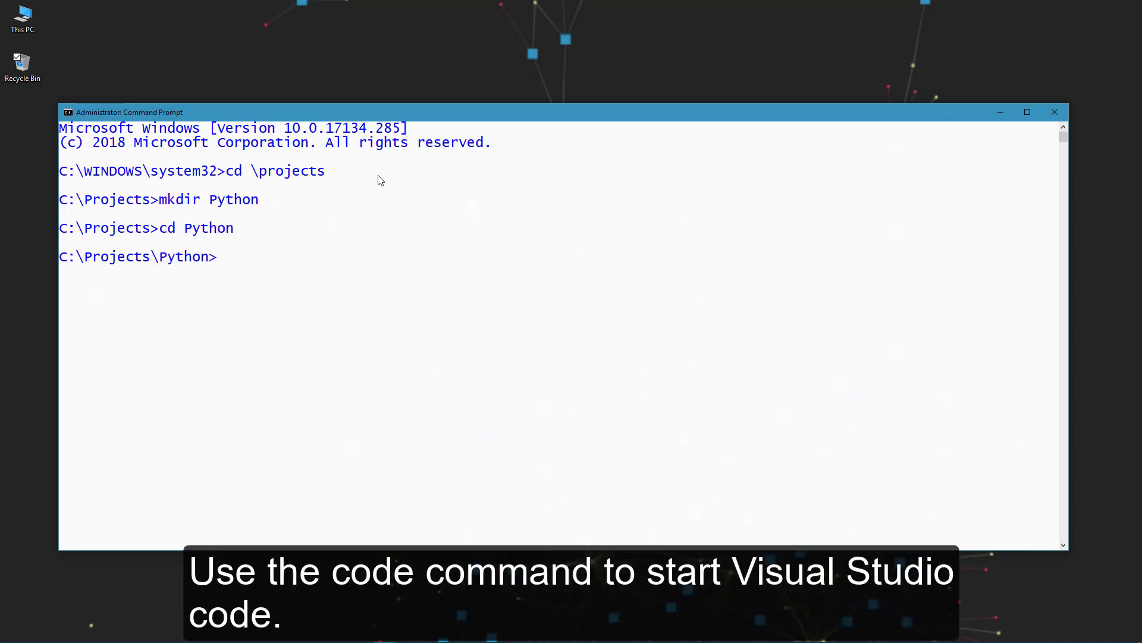
text(code .)
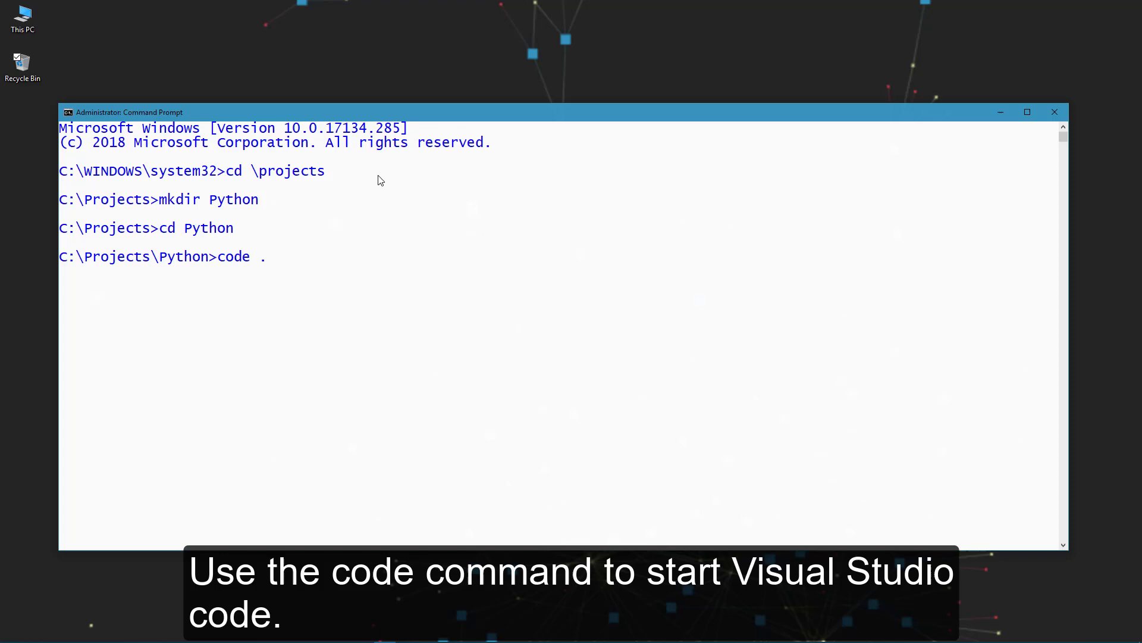
key(Return)
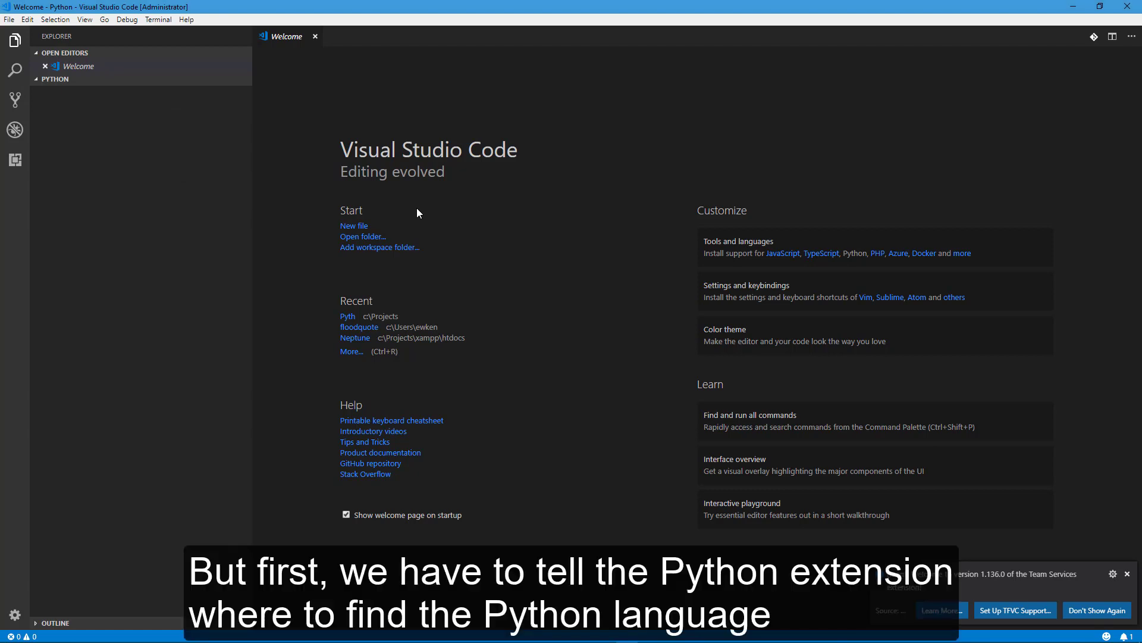
mouse_move(233, 110)
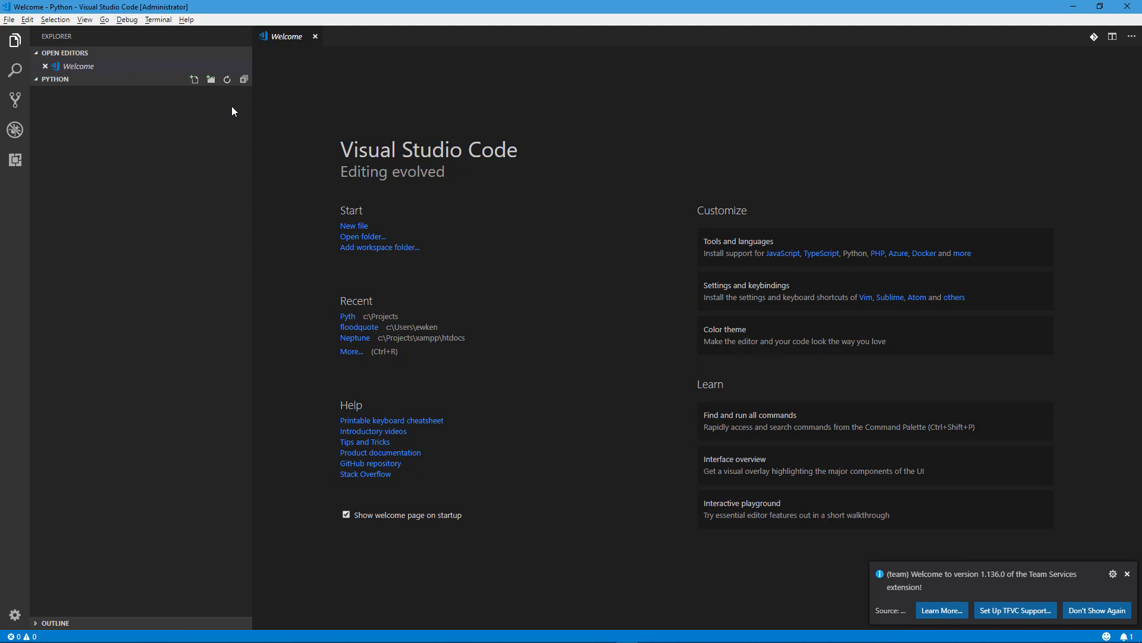
- Run Python: Select Interpreter from the Command Palette and choose Python 3.7 (32-bit)
click(85, 19)
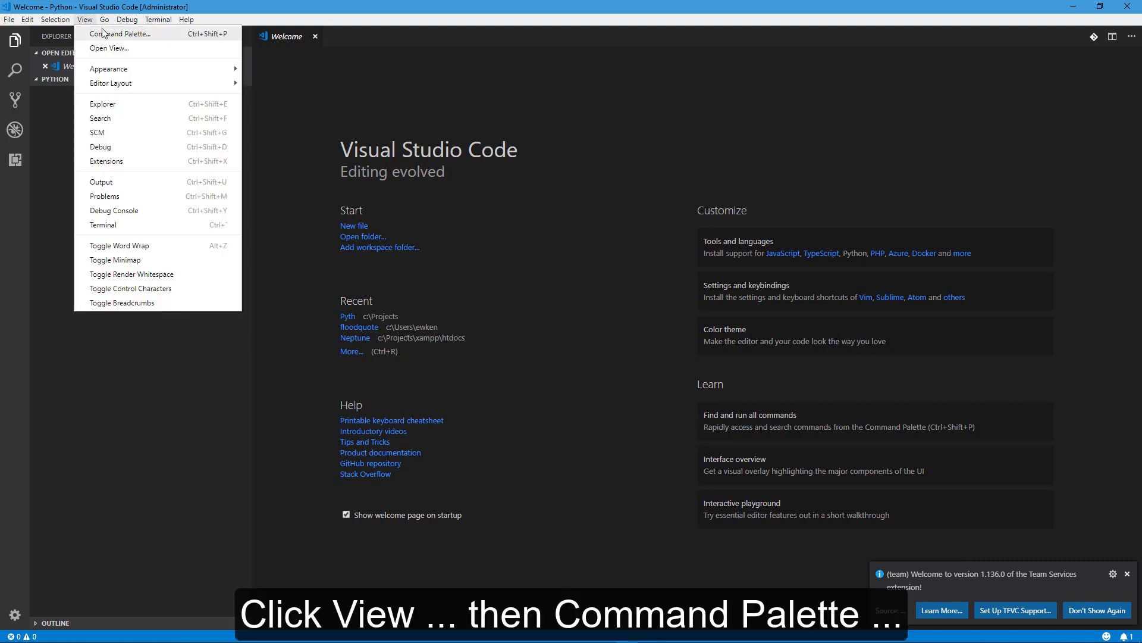
click(121, 34)
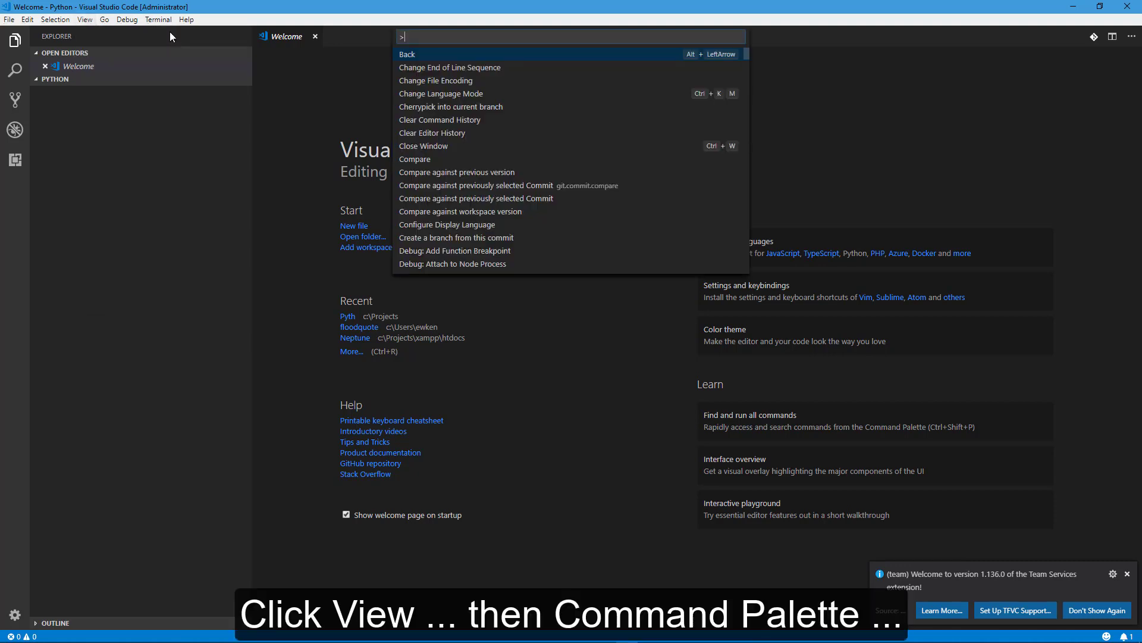
text(Python:S)
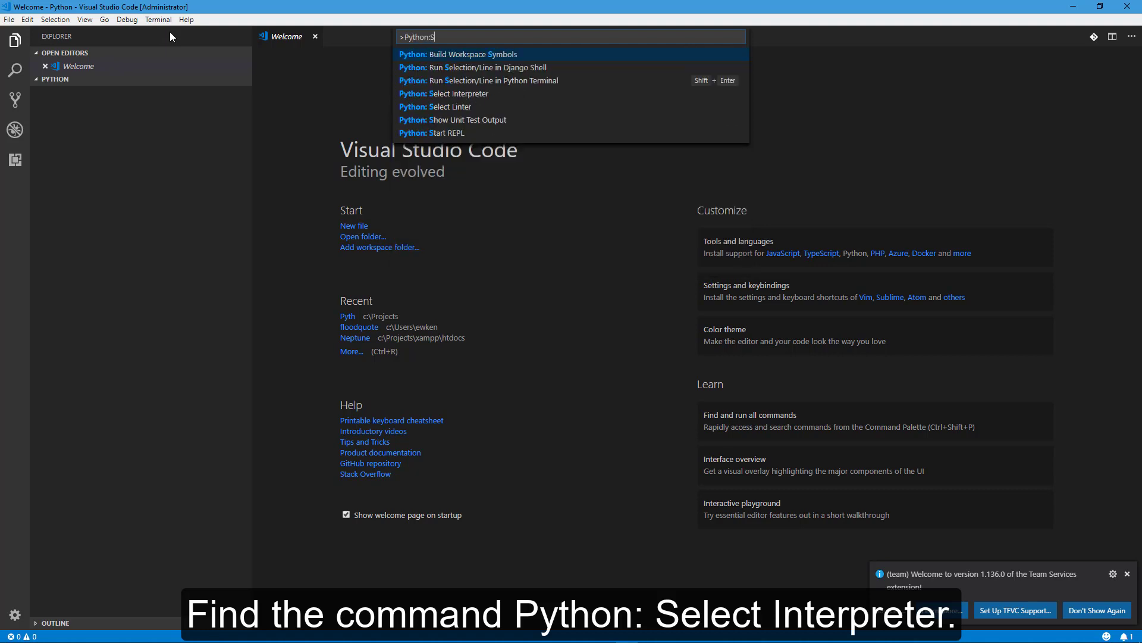
text(el)
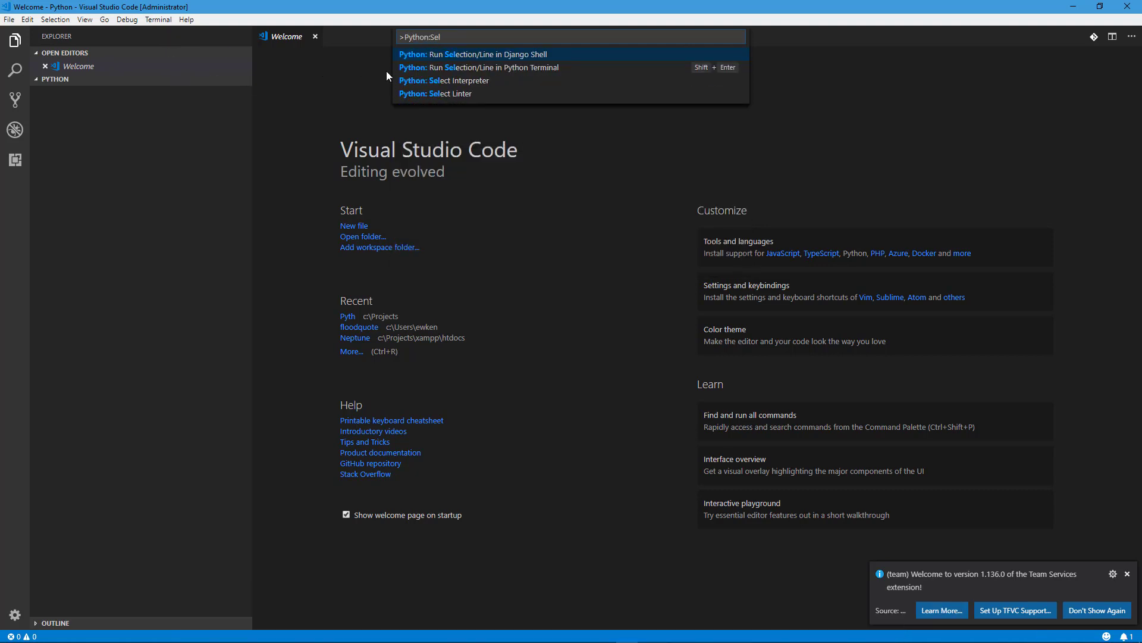
mouse_move(525, 81)
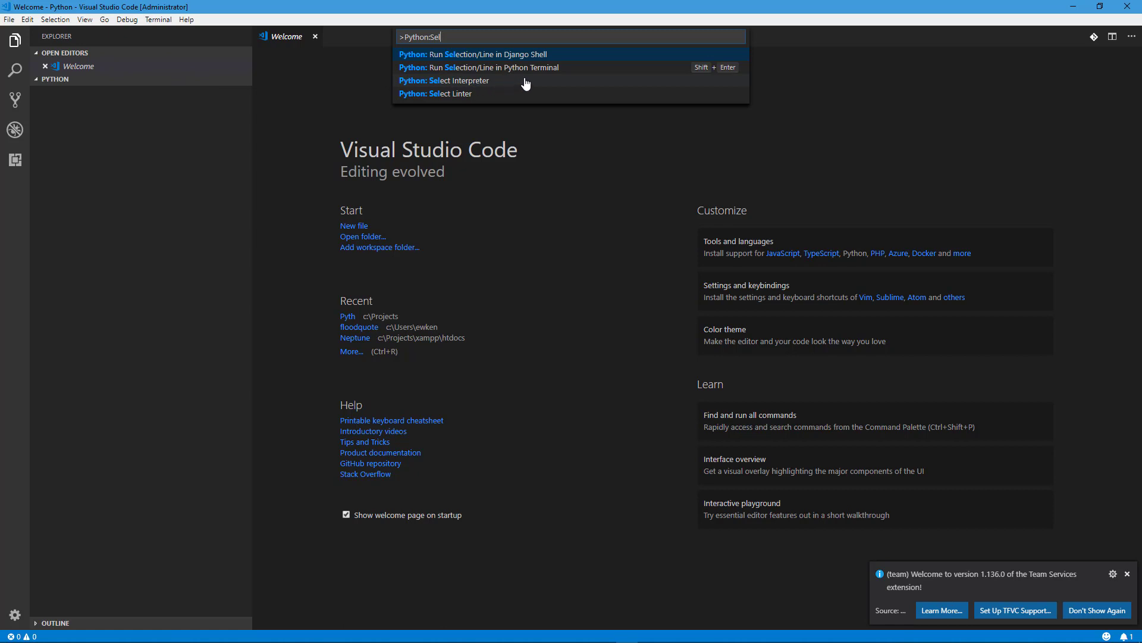
click(443, 80)
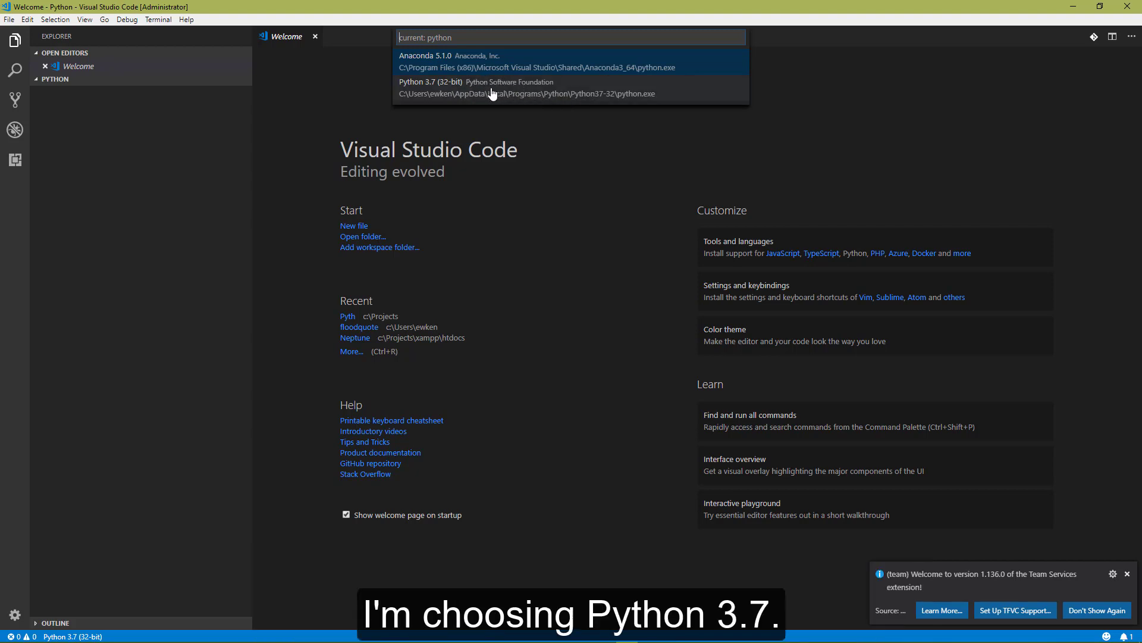
click(467, 87)
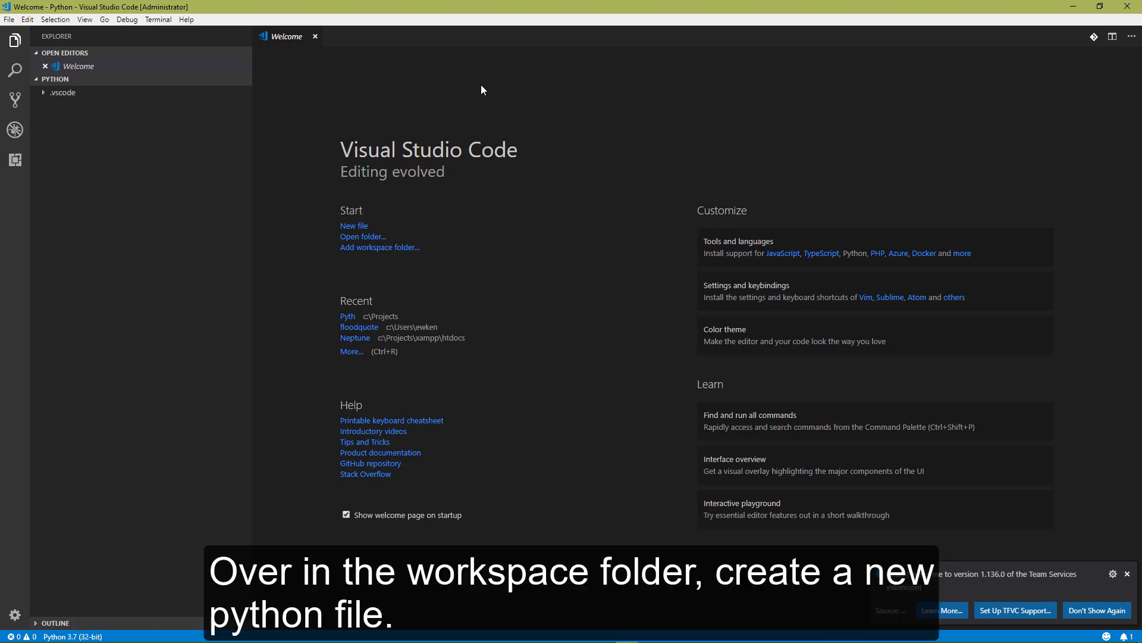
mouse_move(188, 88)
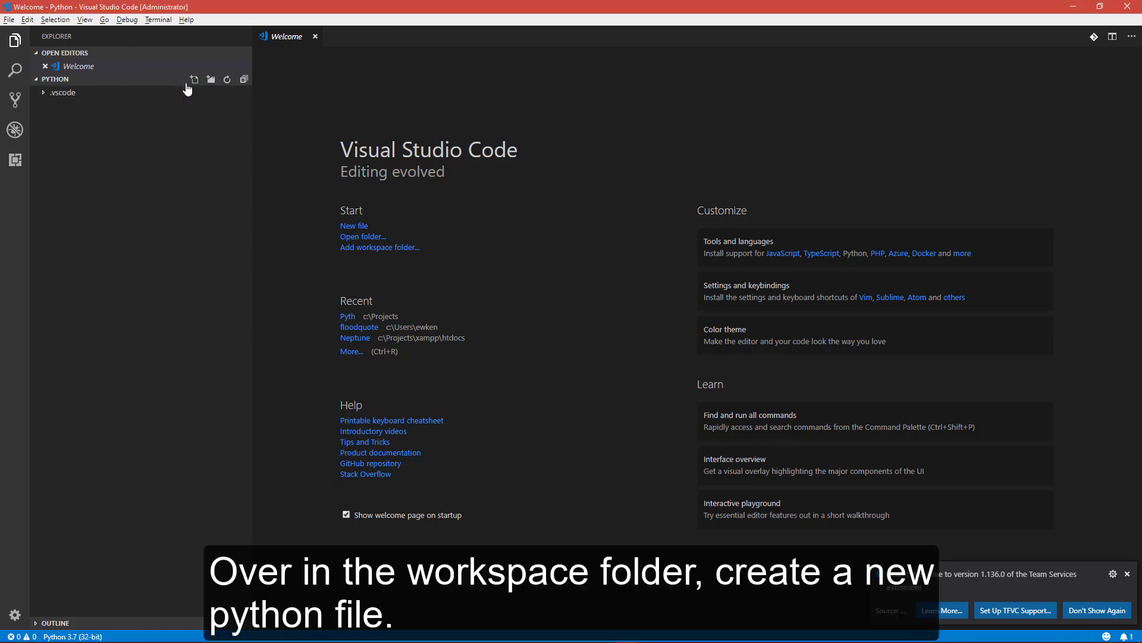
- Create an empty hello.py in the workspace folder and accept installing the pylint linter
click(193, 79)
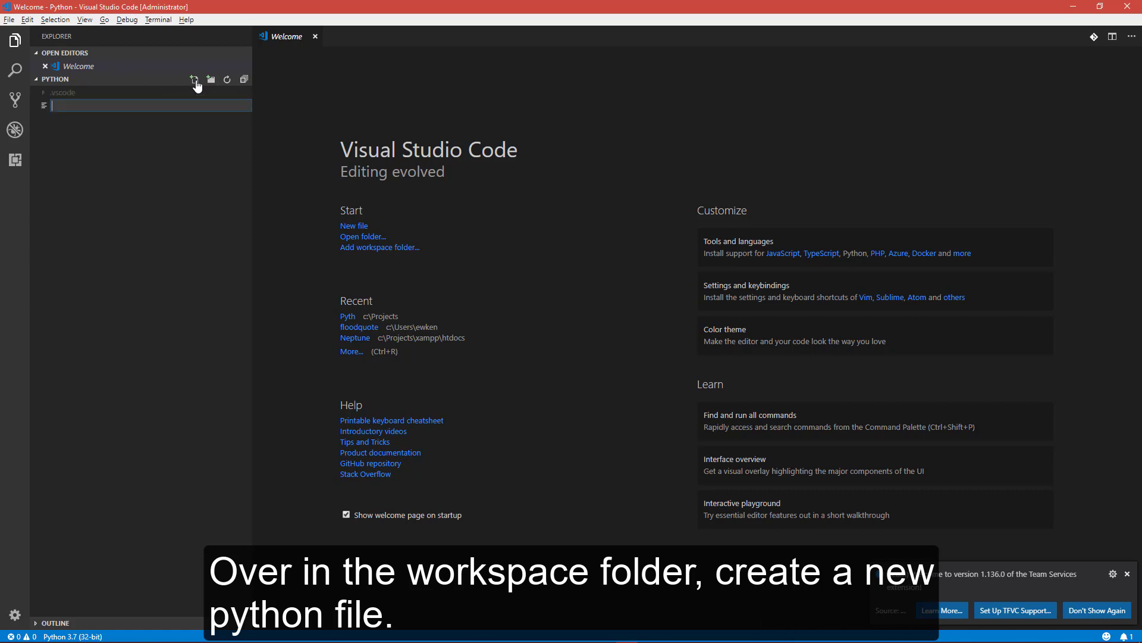
text(hello)
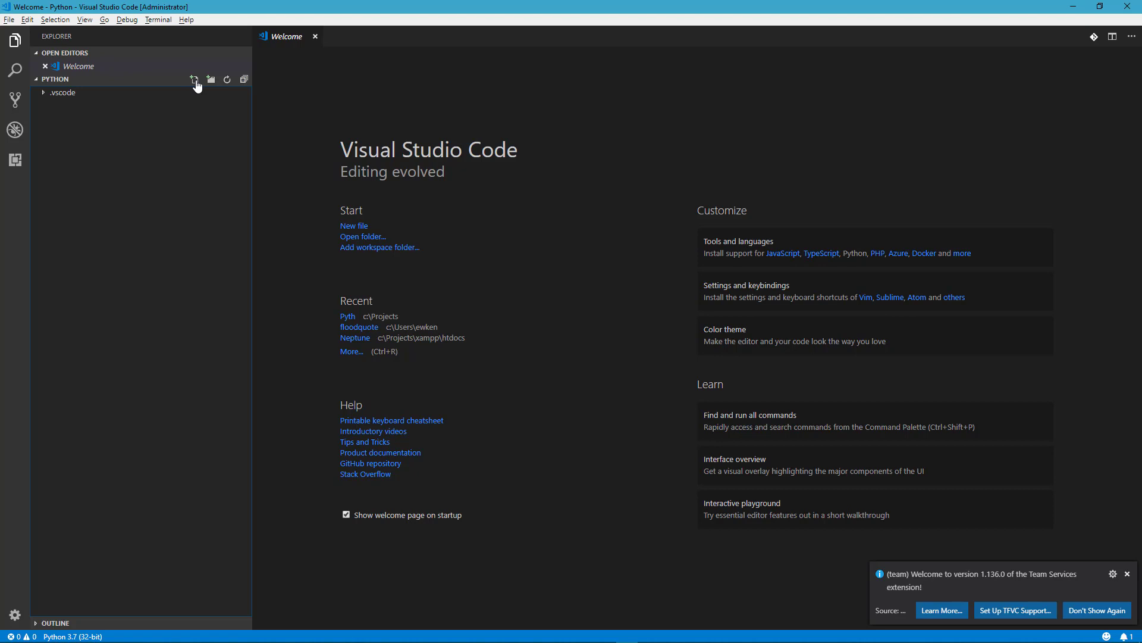
click(195, 80)
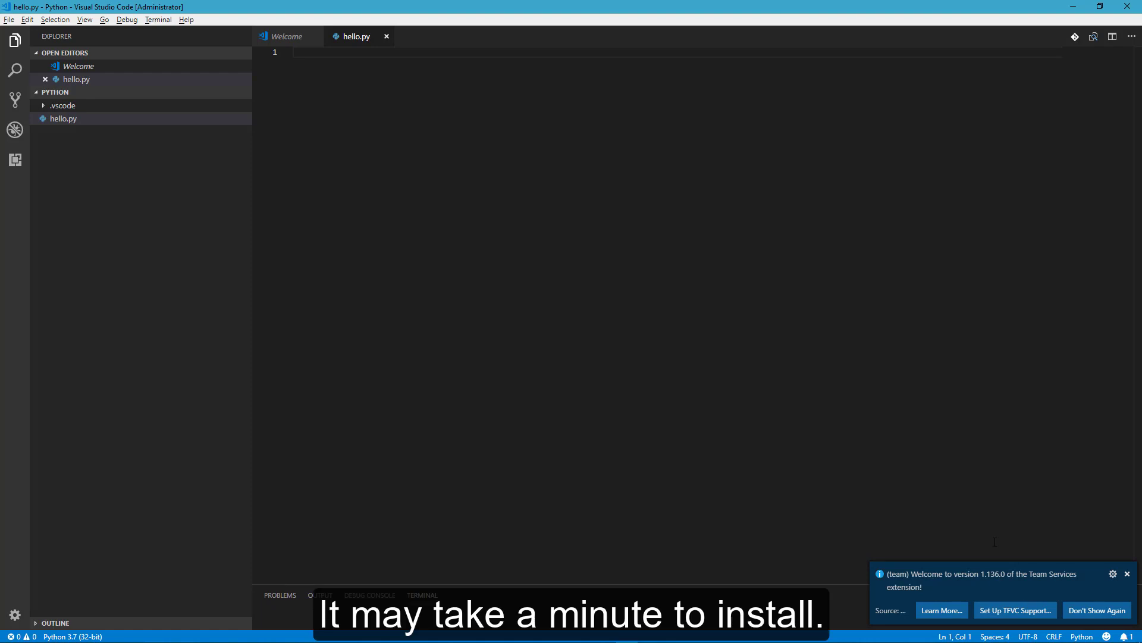
click(422, 594)
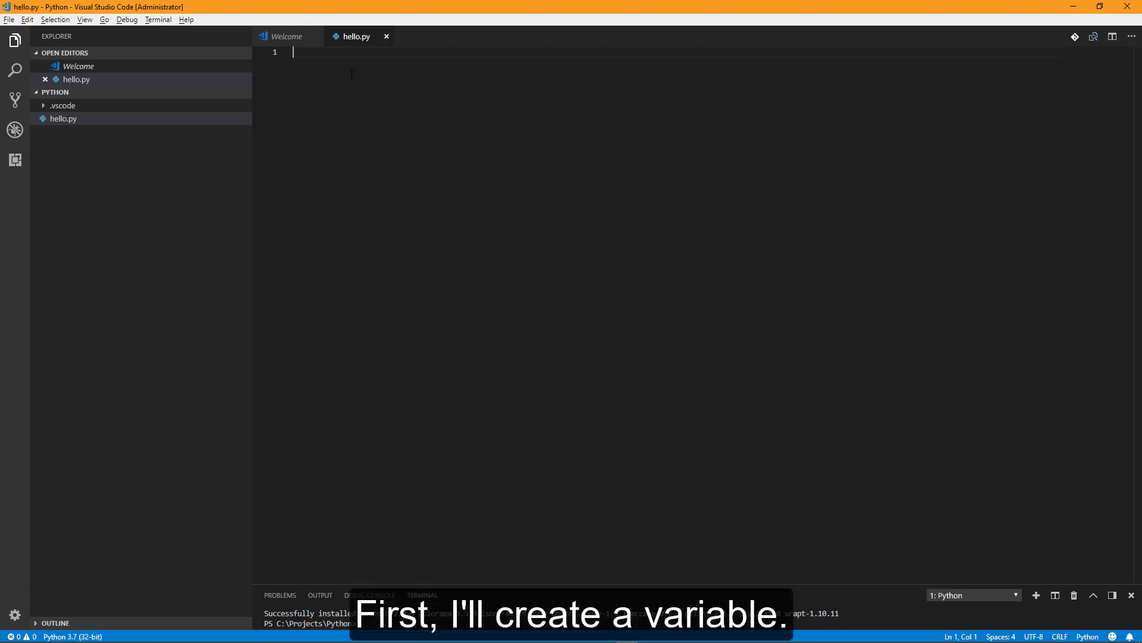
- Write varHello = "Hello Middle Earth" on line 1 of hello.py
text(var)
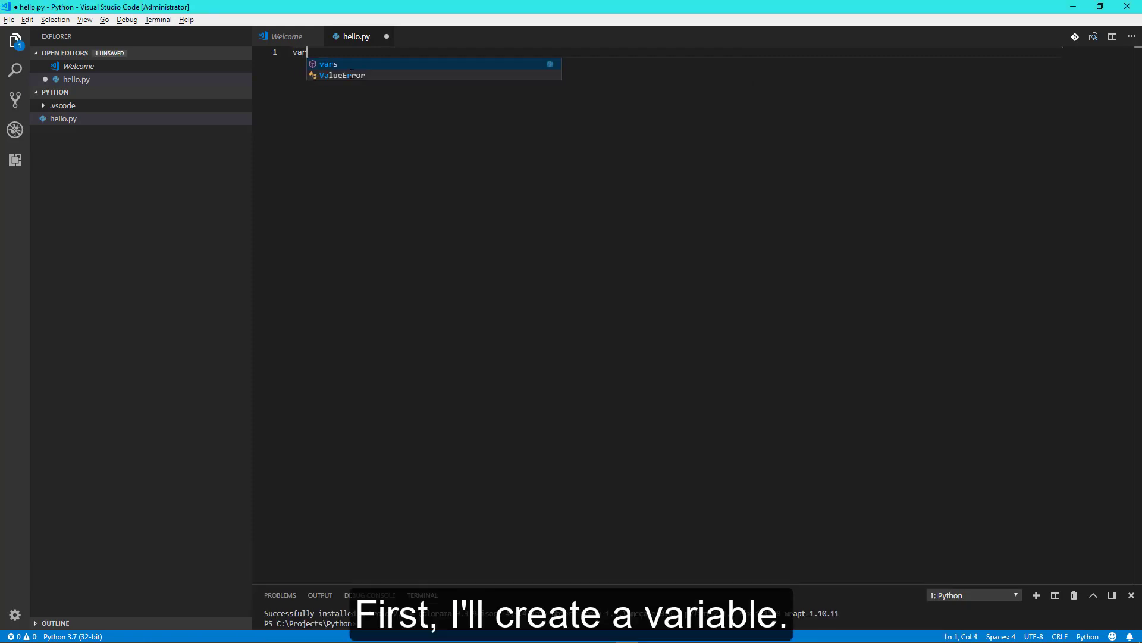
text(Hello)
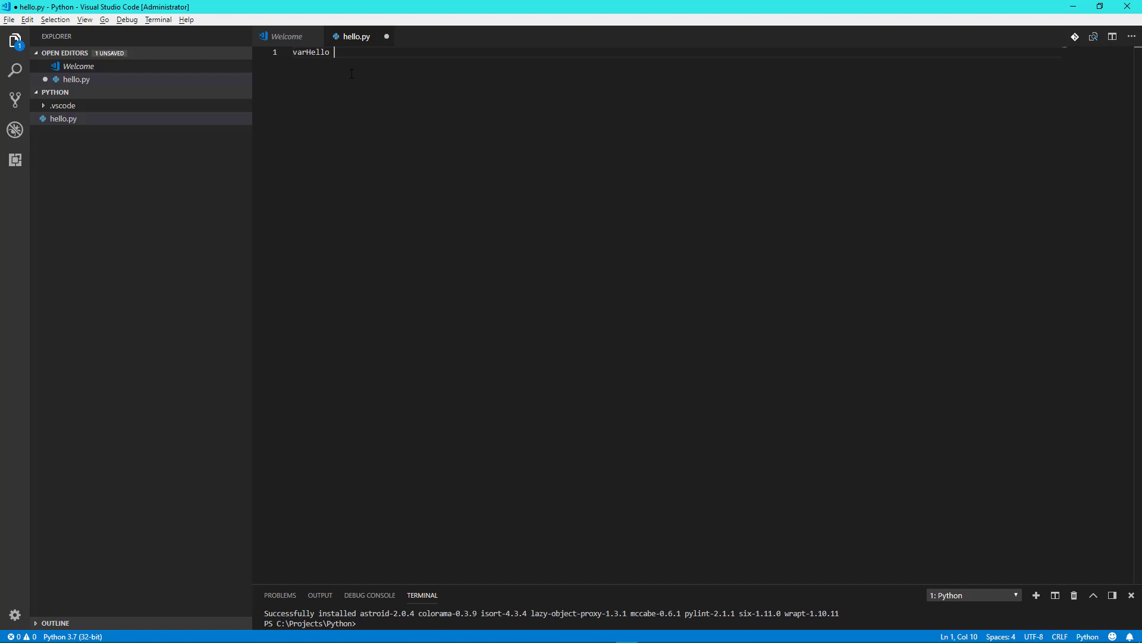
text(= "Hello")
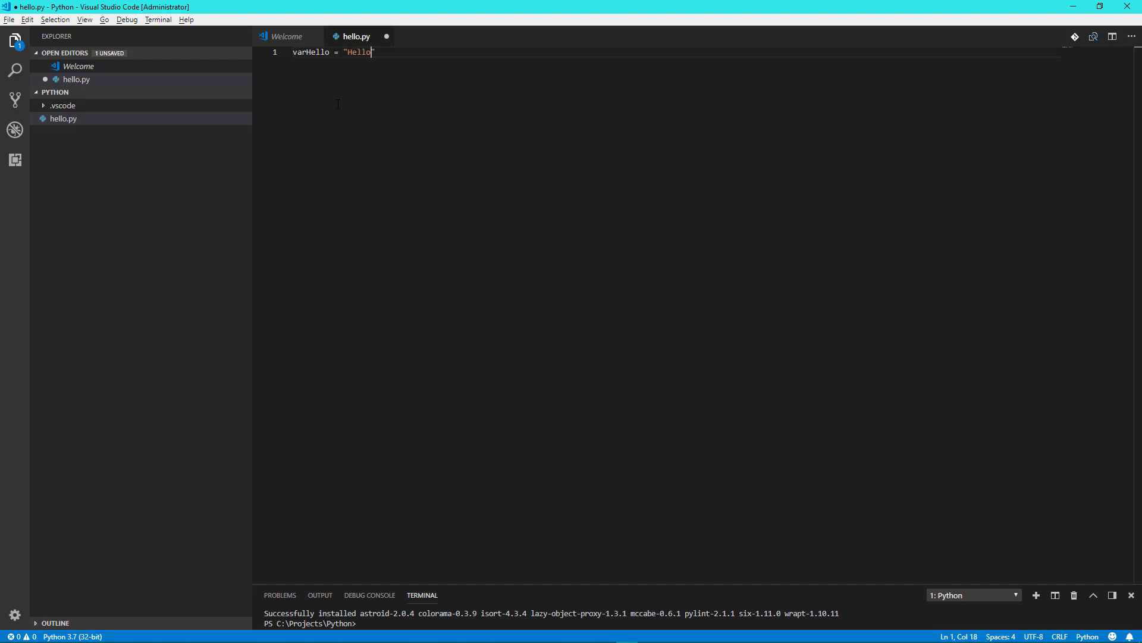
text(Middle)
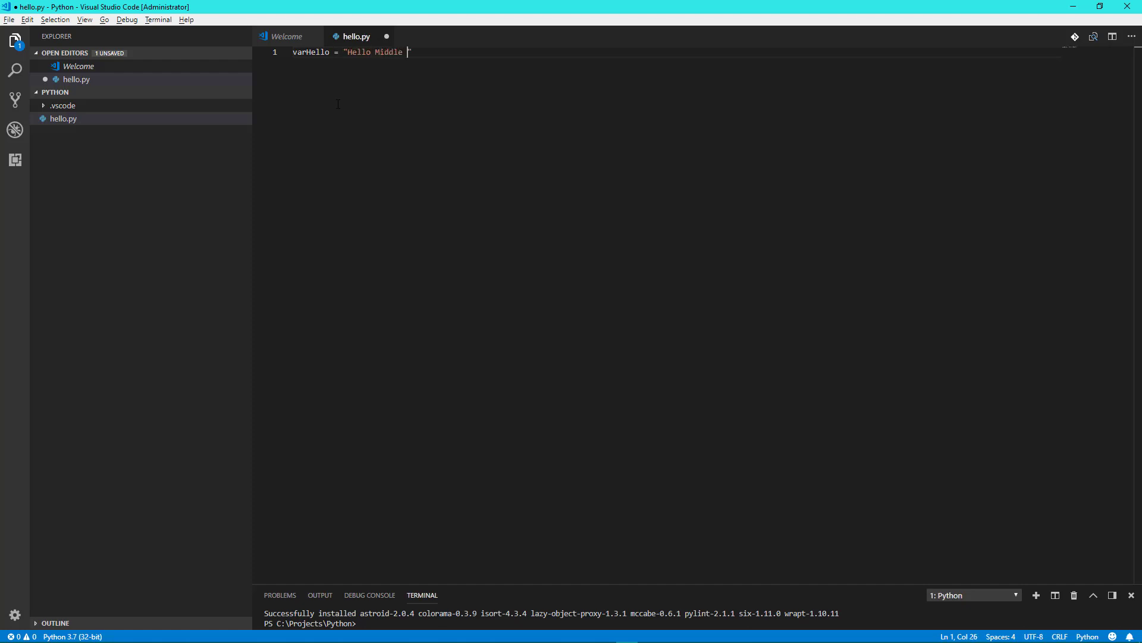
text(Earth)
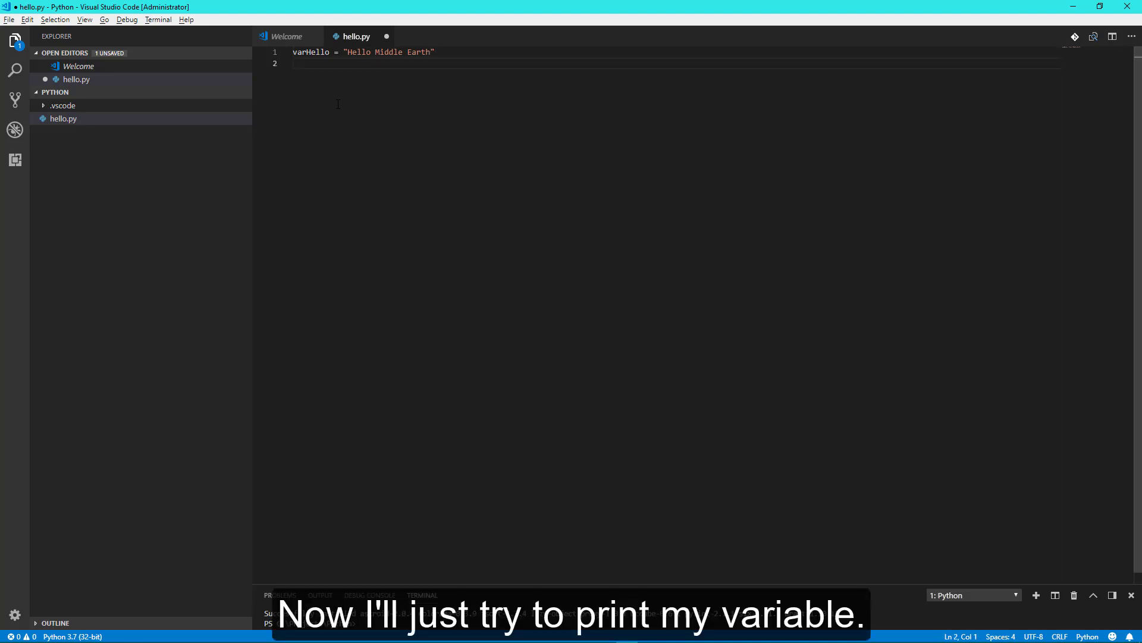
- Begin line 2 as print(var… using the print IntelliSense completion
text(pr)
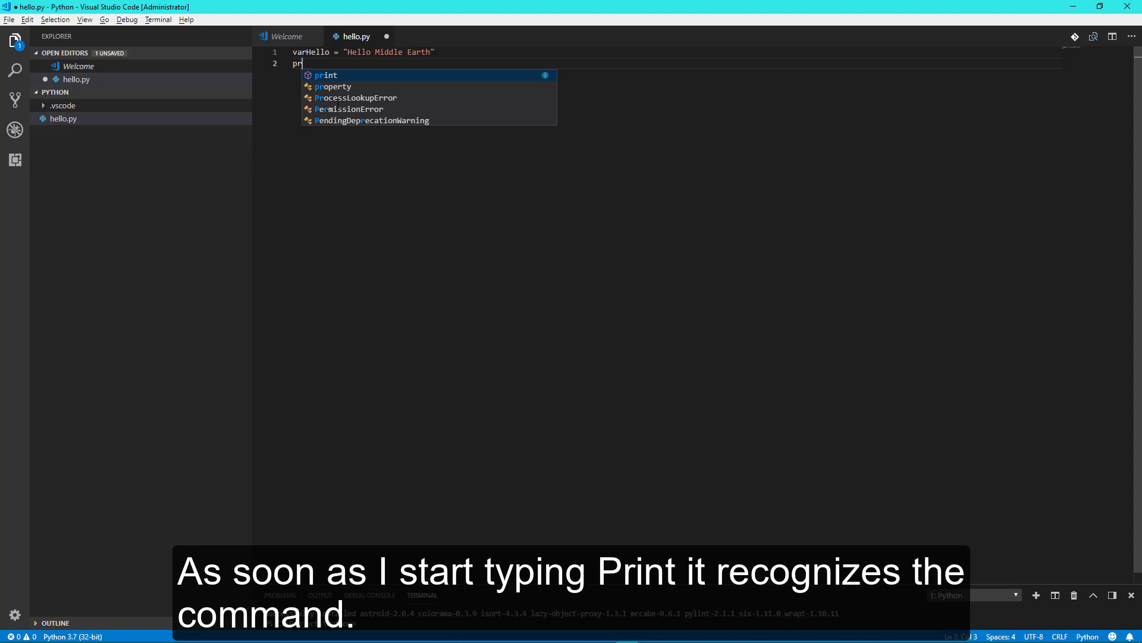
key(Tab)
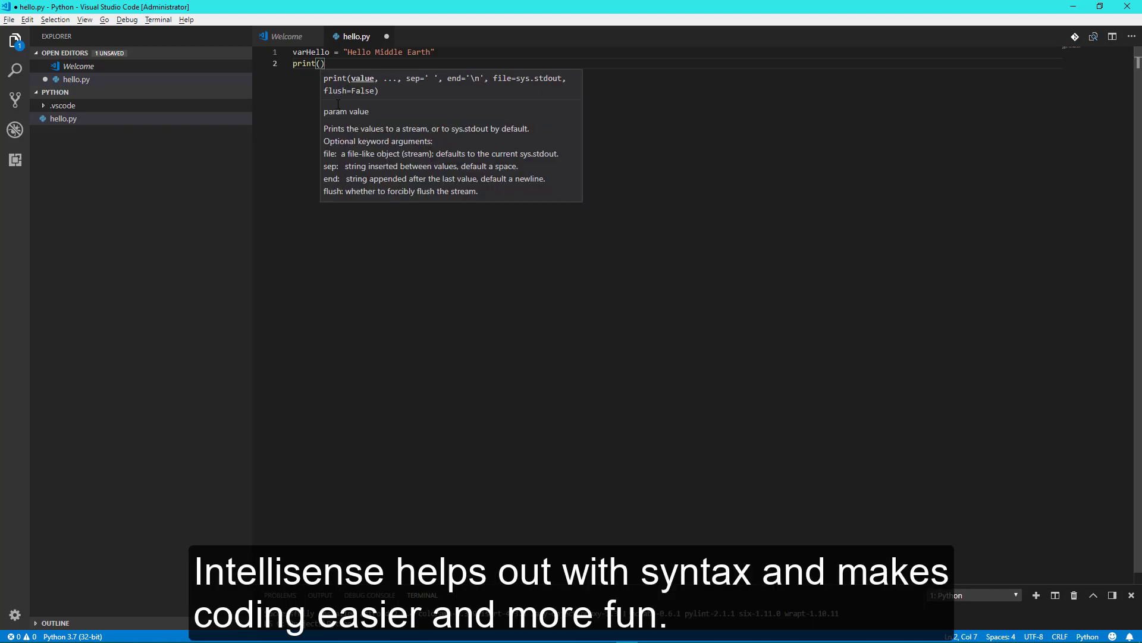
text(var)
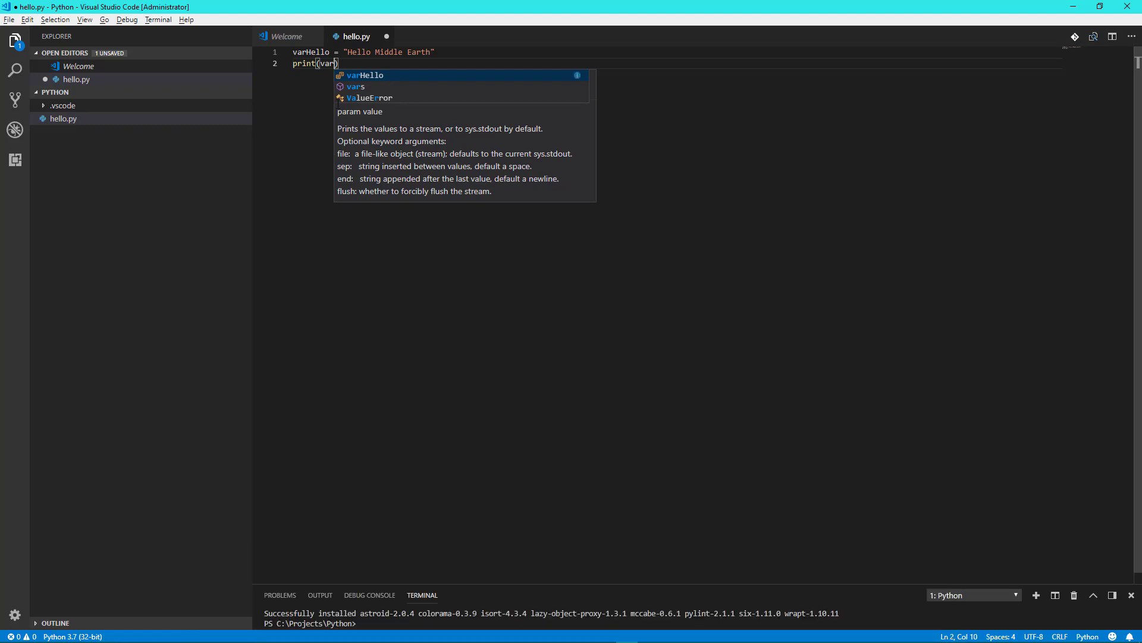
- Run hello.py with Run Python File in Terminal so it prints Hello Middle Earth
right_click(459, 184)
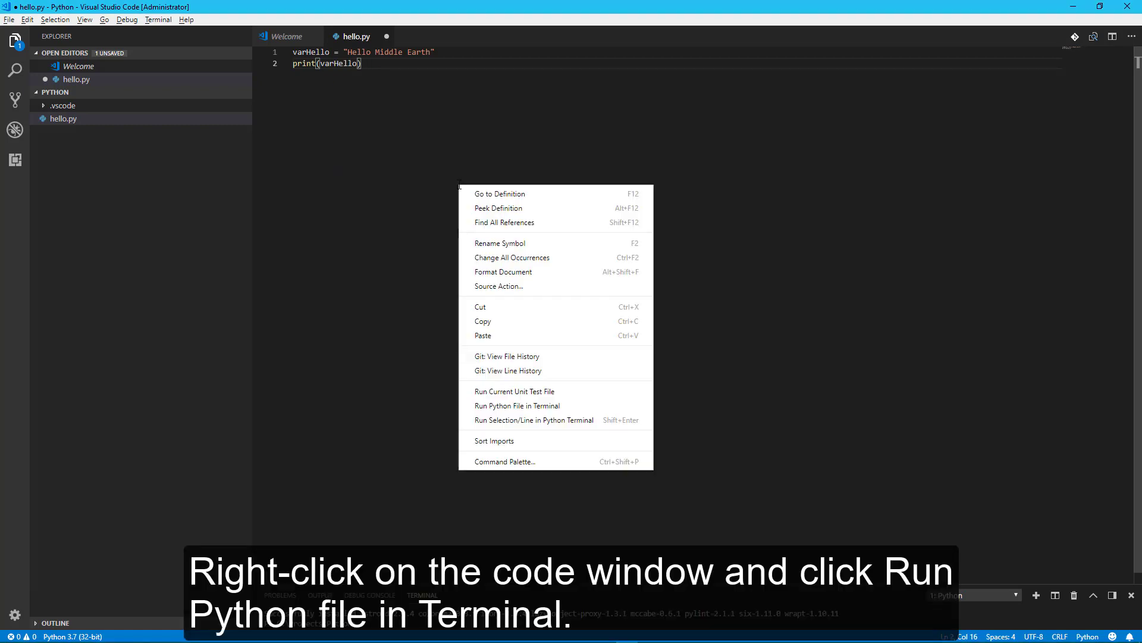
mouse_move(503, 222)
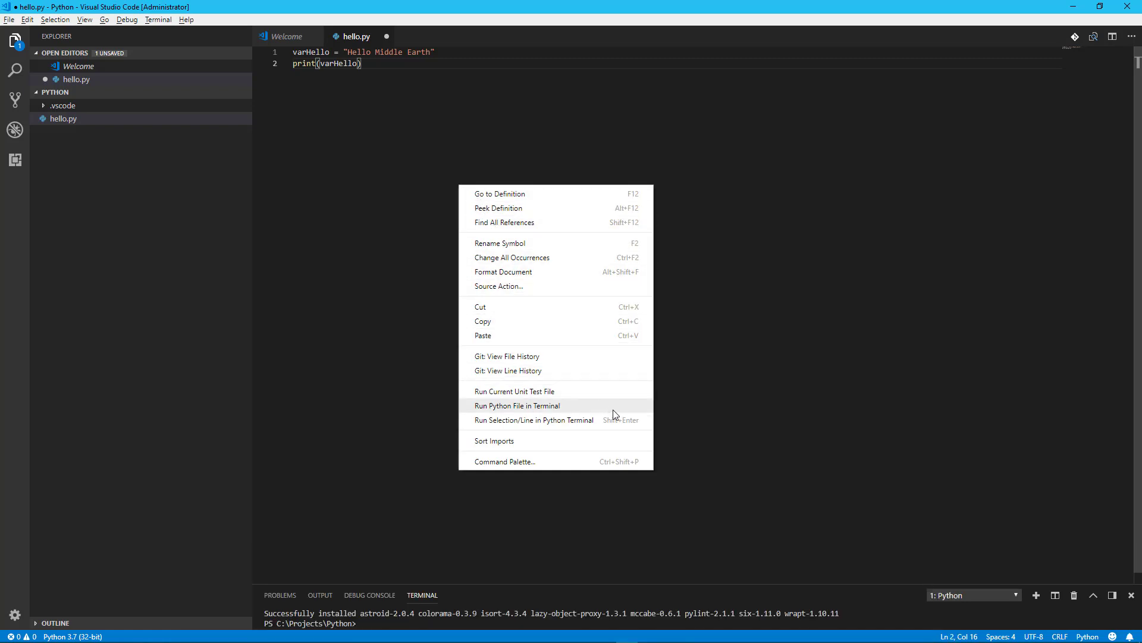
click(517, 405)
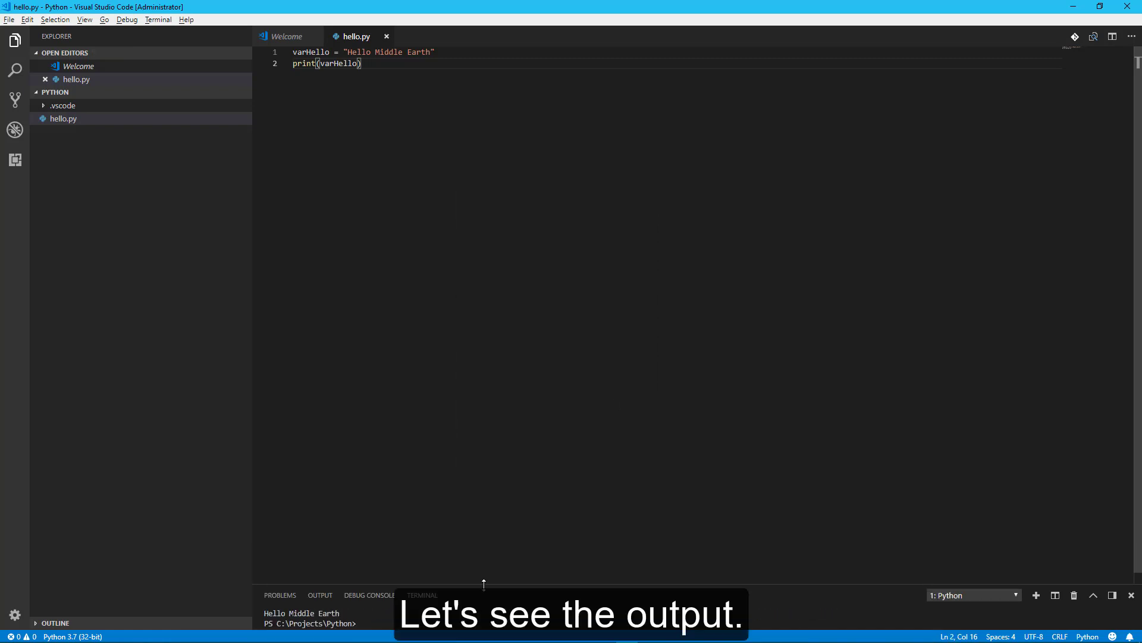